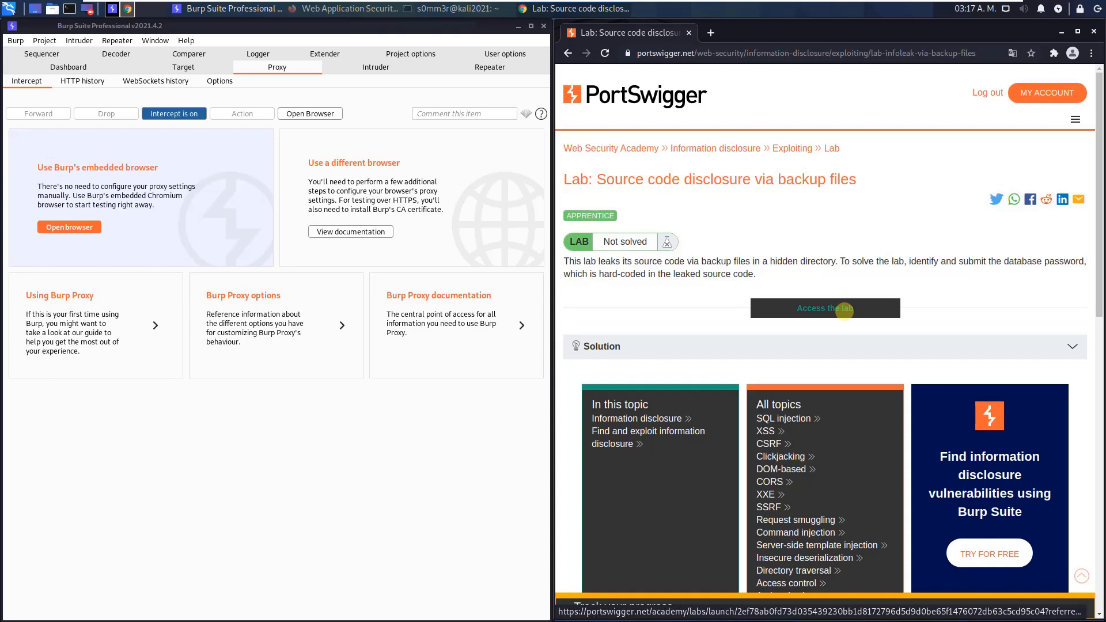
Launch the lab so its shop home page loads, still Not solved
left_click(825, 308)
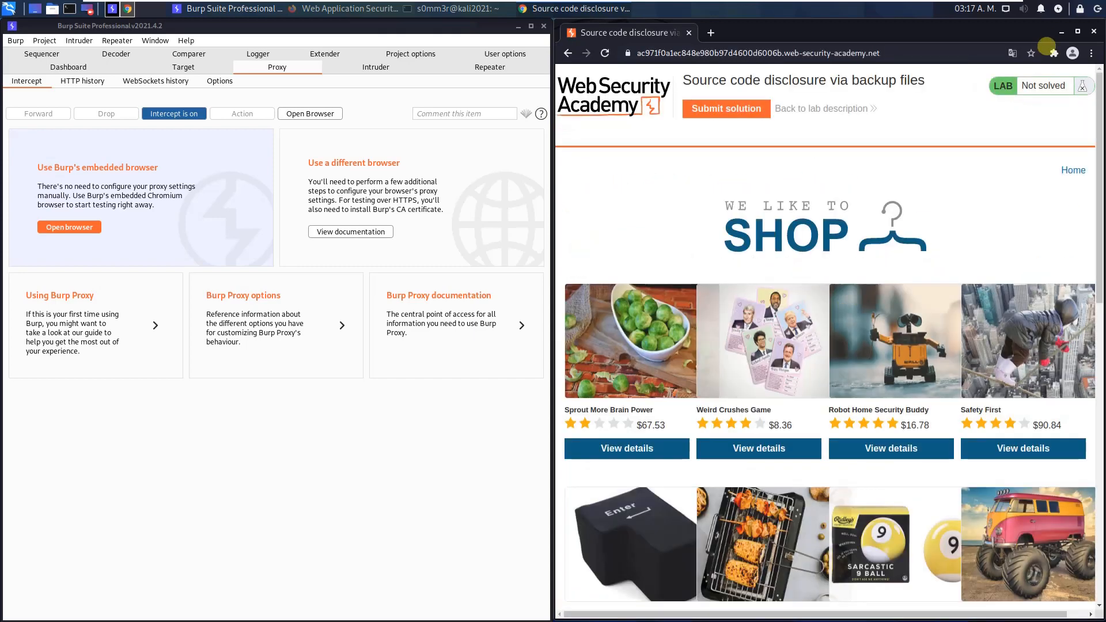
left_click(1052, 53)
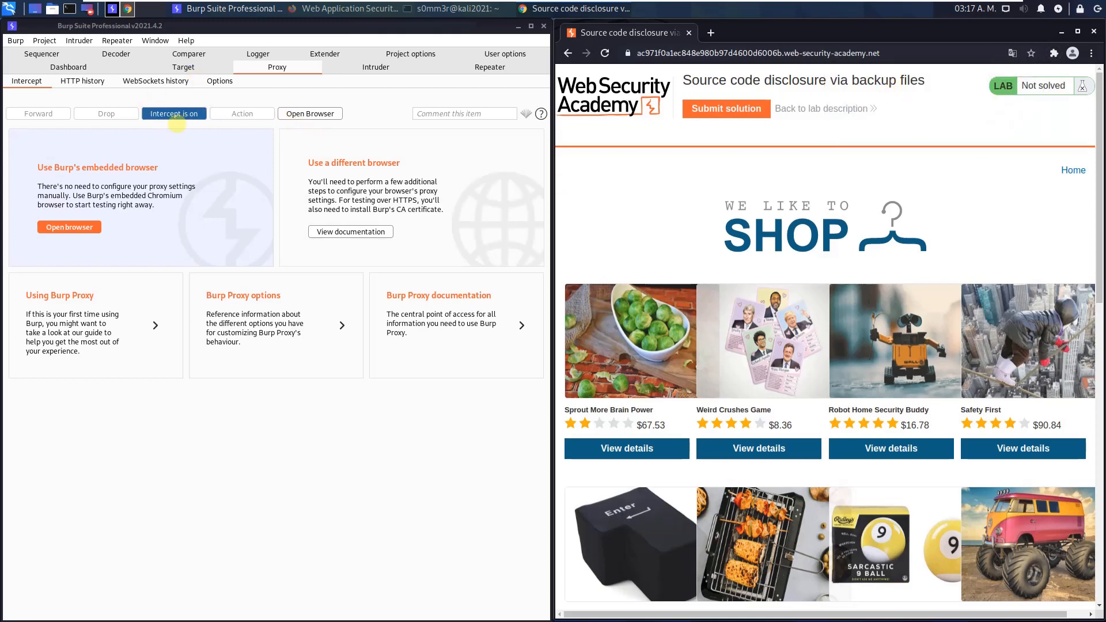
Turn Intercept off, view the lab's /robots.txt and note the disallowed /backup path
left_click(174, 114)
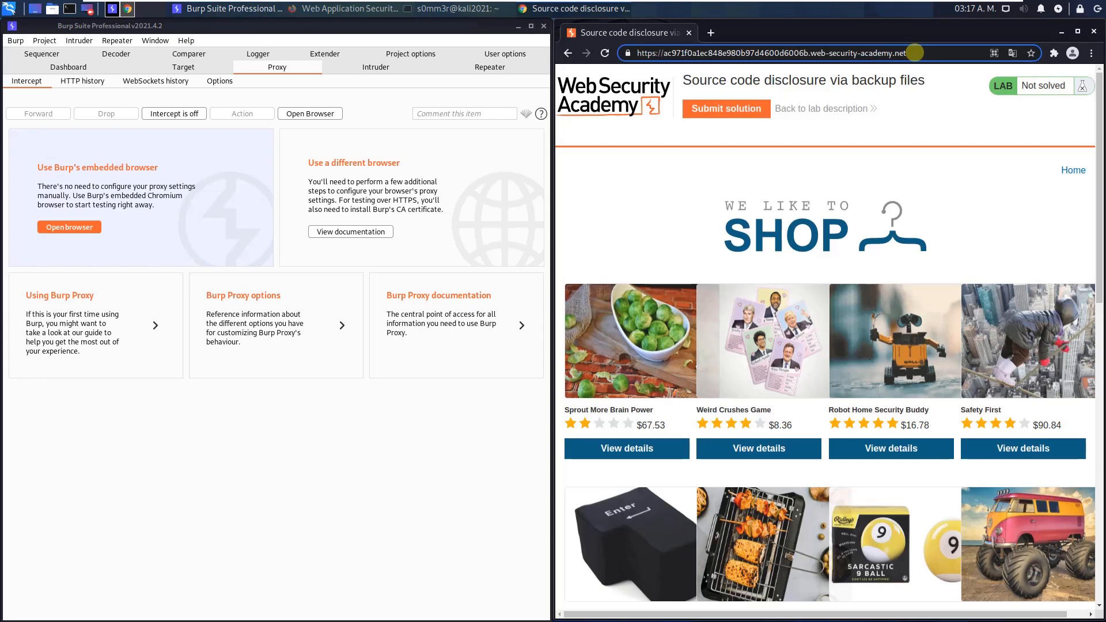
type("/robots.txt")
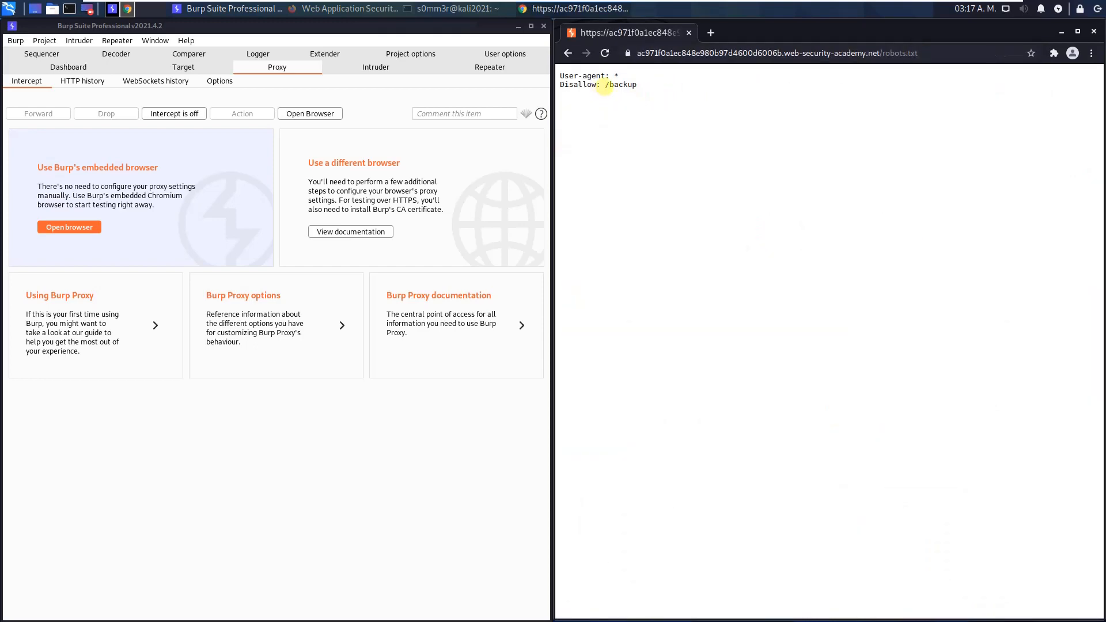
double_click(620, 84)
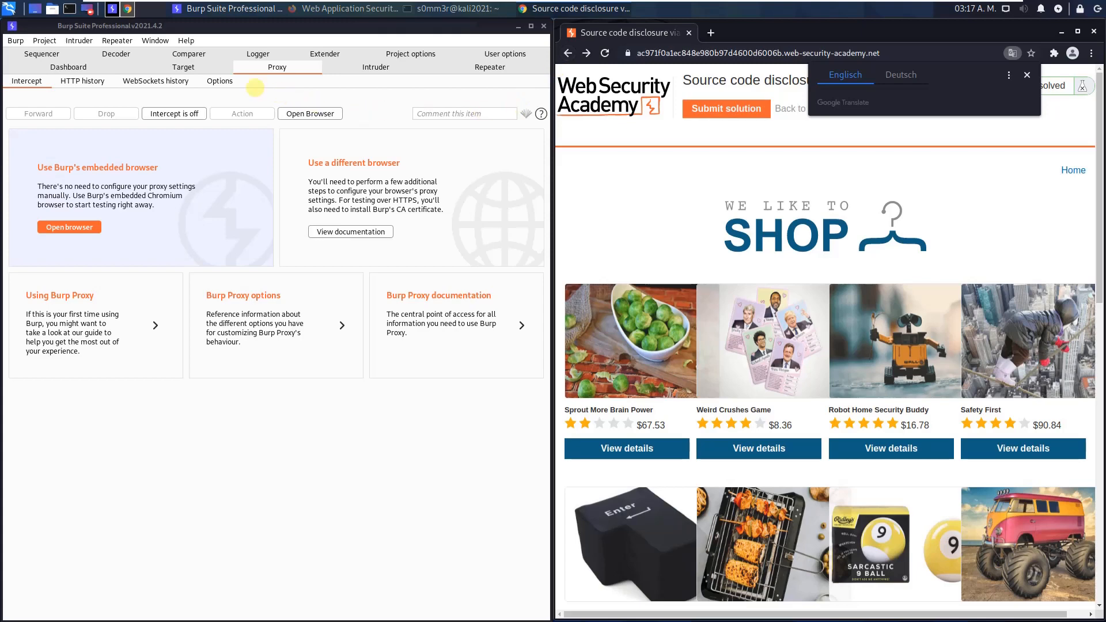
Locate the lab host's backup directory in the Target site map and view its GET /backup/ request
left_click(184, 67)
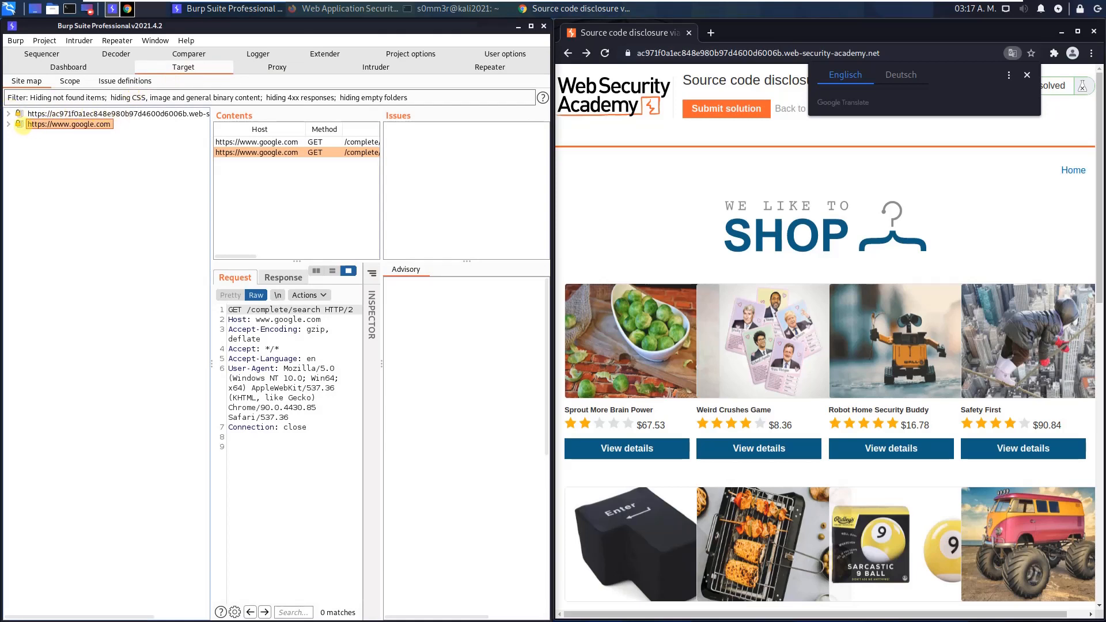
left_click(7, 114)
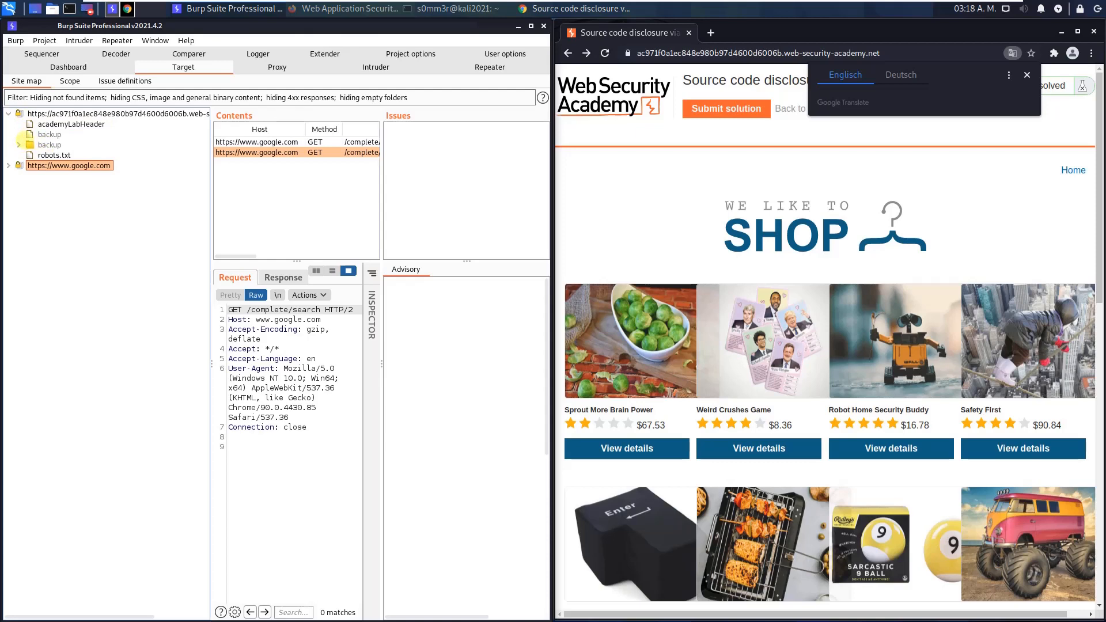
left_click(18, 145)
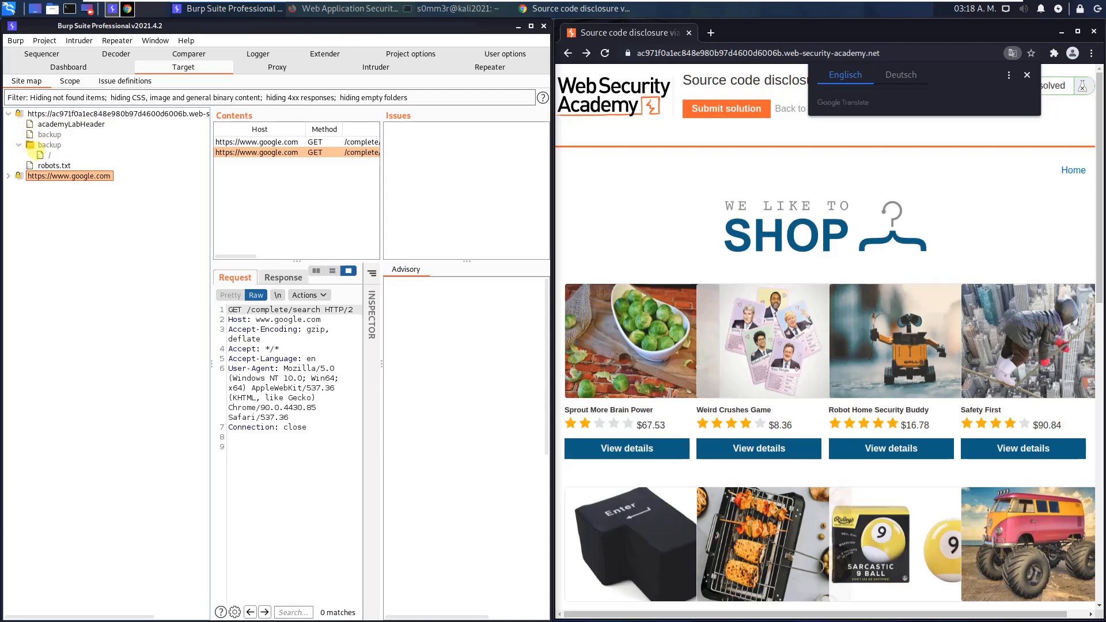
left_click(50, 155)
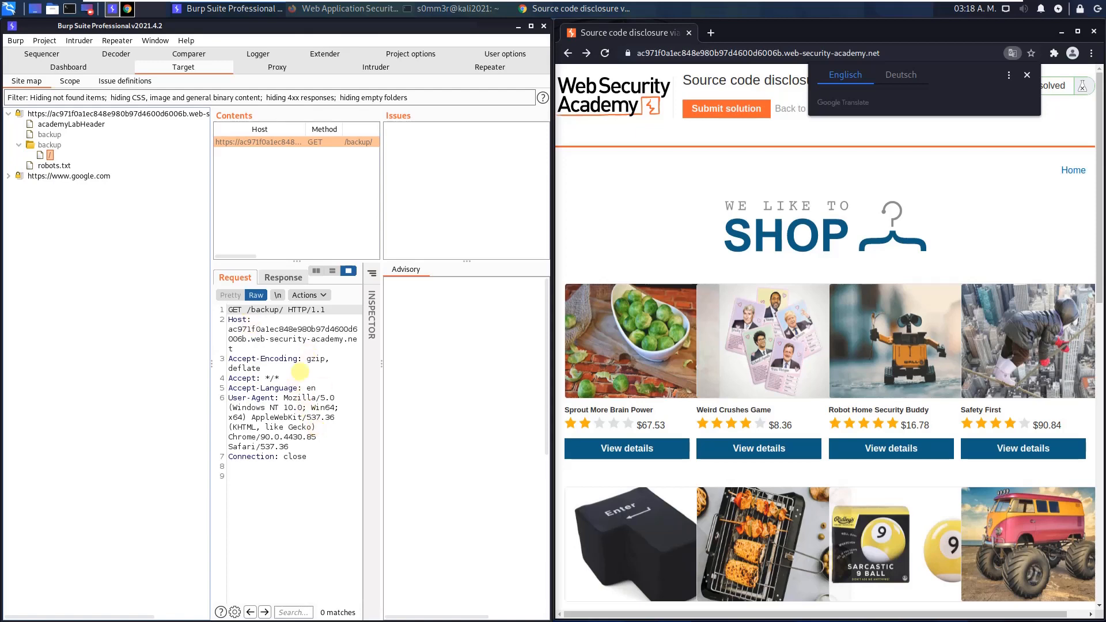
Send the GET /backup/ request to Repeater
right_click(296, 374)
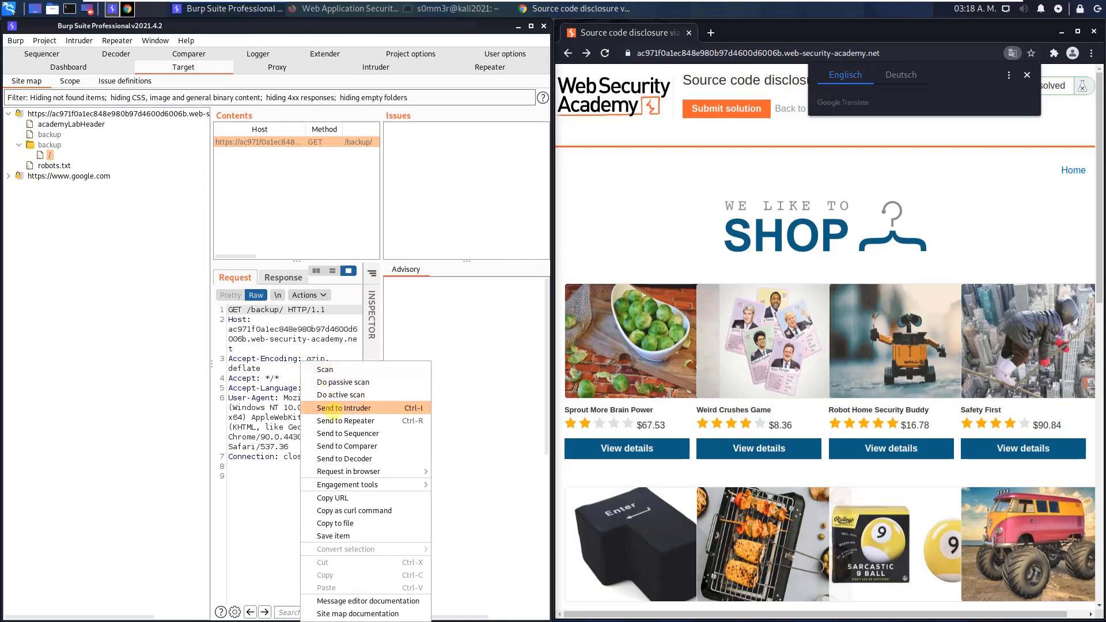
mouse_move(347, 421)
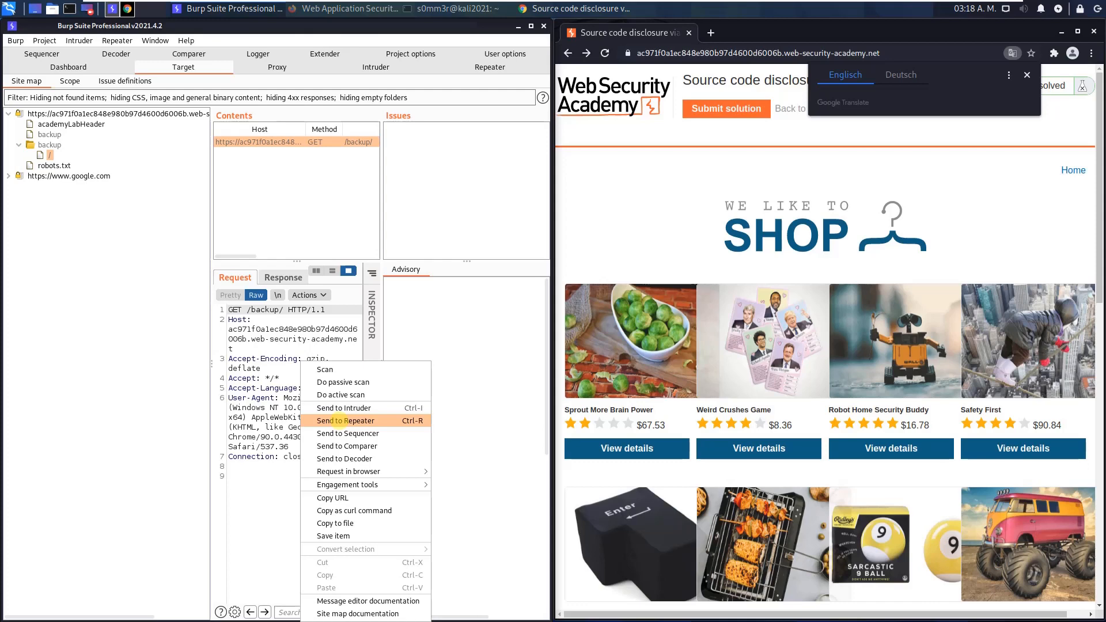
left_click(345, 421)
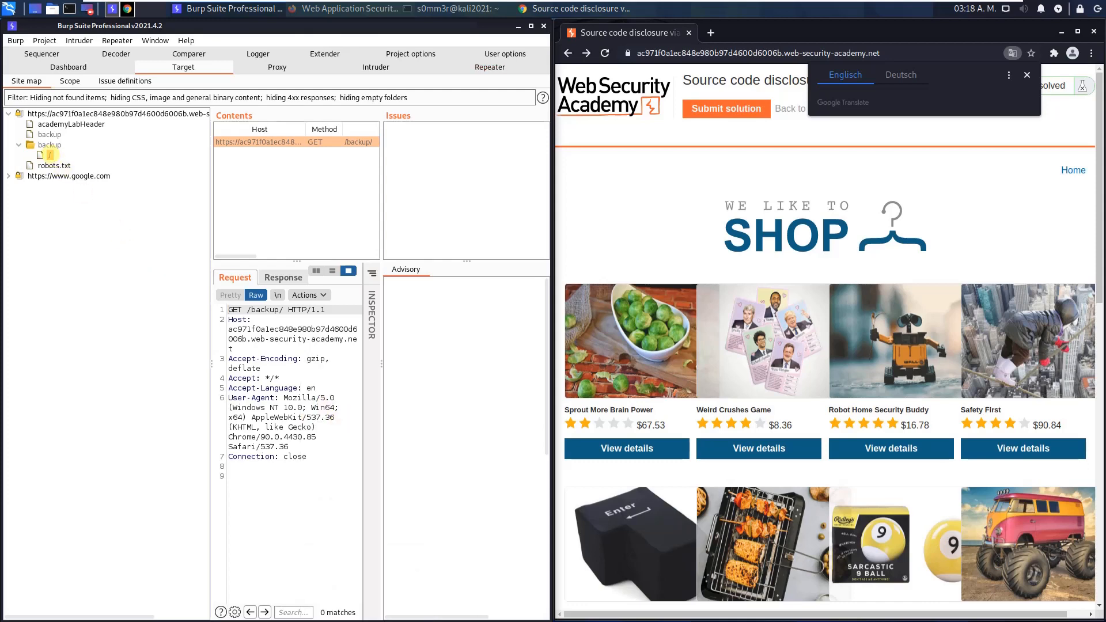
right_click(50, 155)
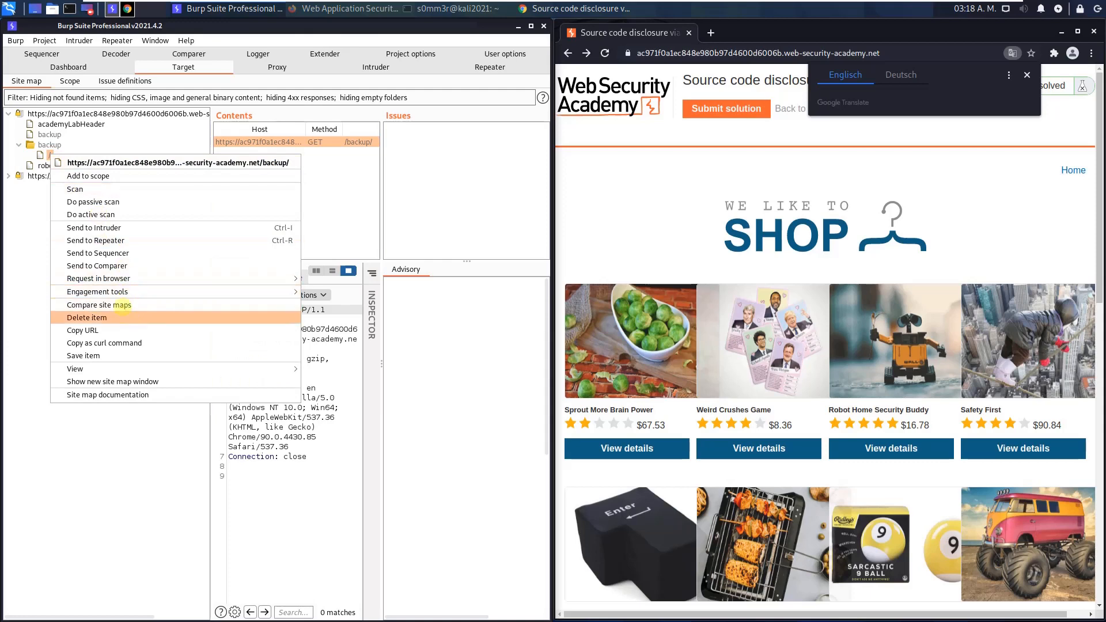
mouse_move(95, 240)
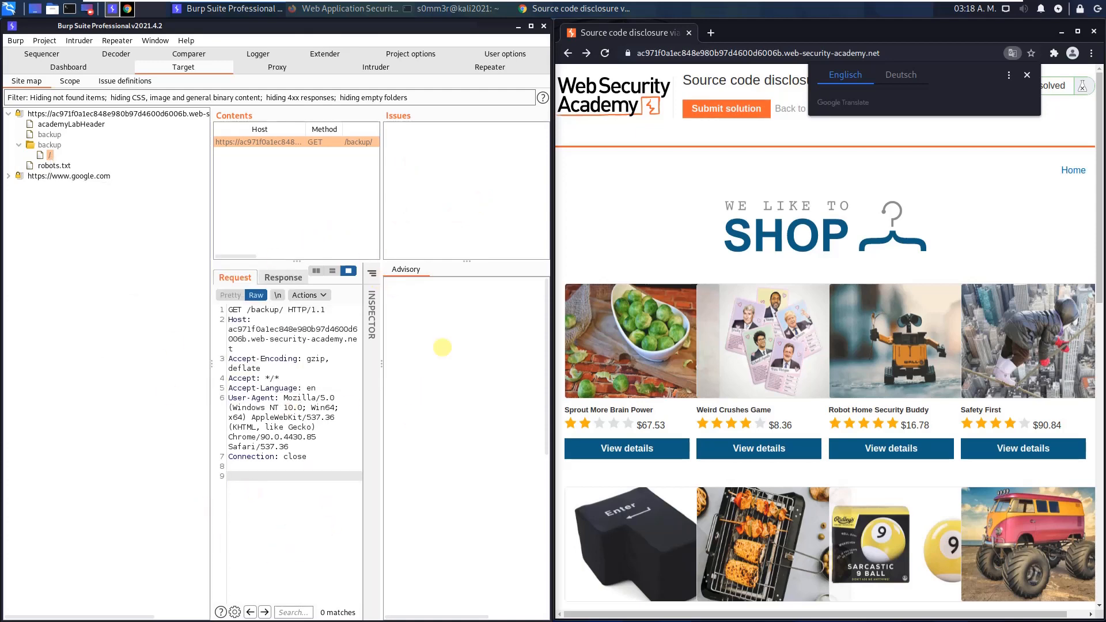
mouse_move(490, 67)
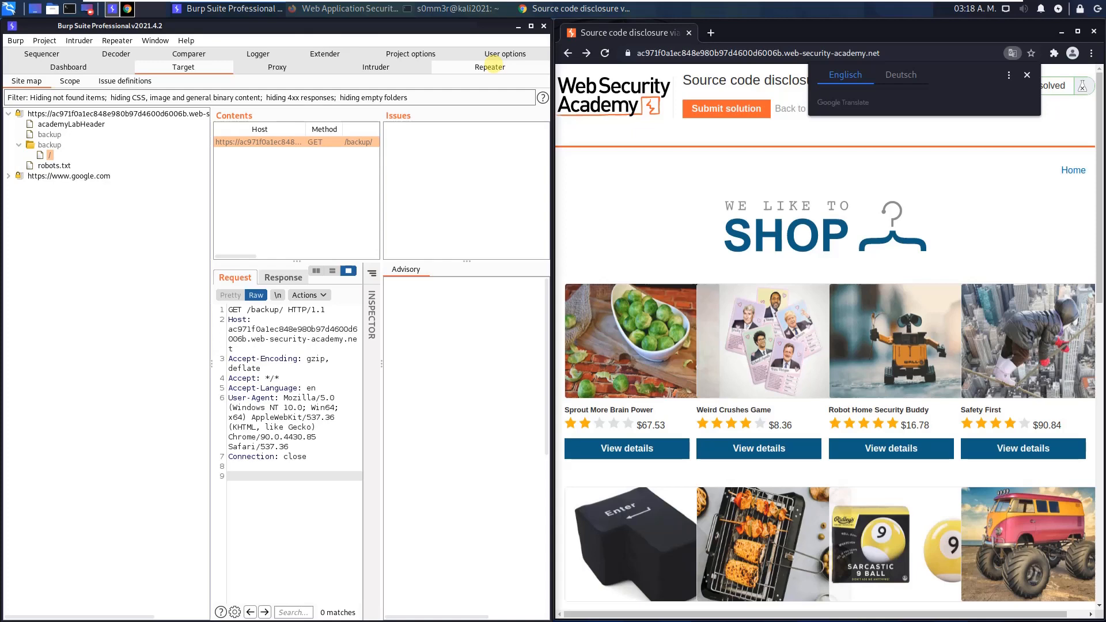
Resend GET /backup/ in Repeater and find ProductTemplate.java.bak in the listing
left_click(490, 66)
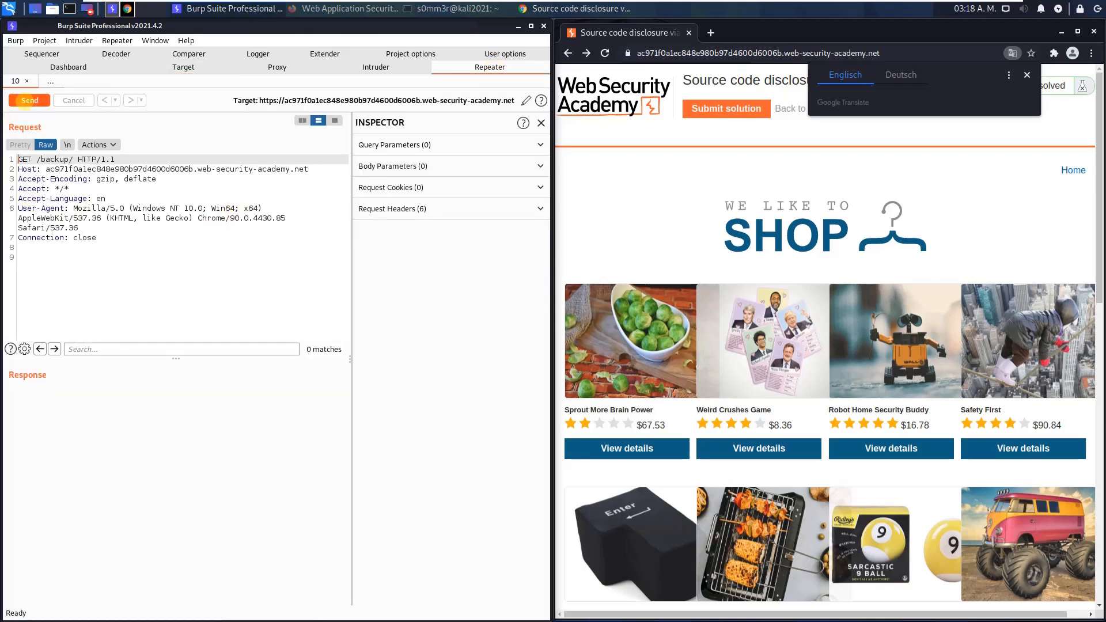
left_click(28, 101)
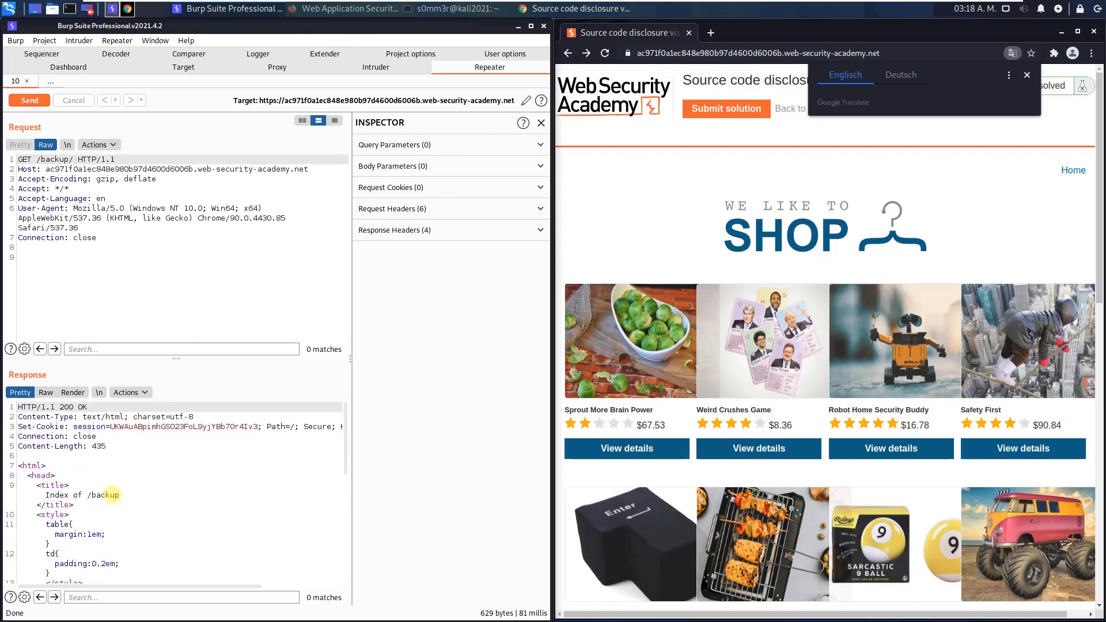
scroll("down", 3)
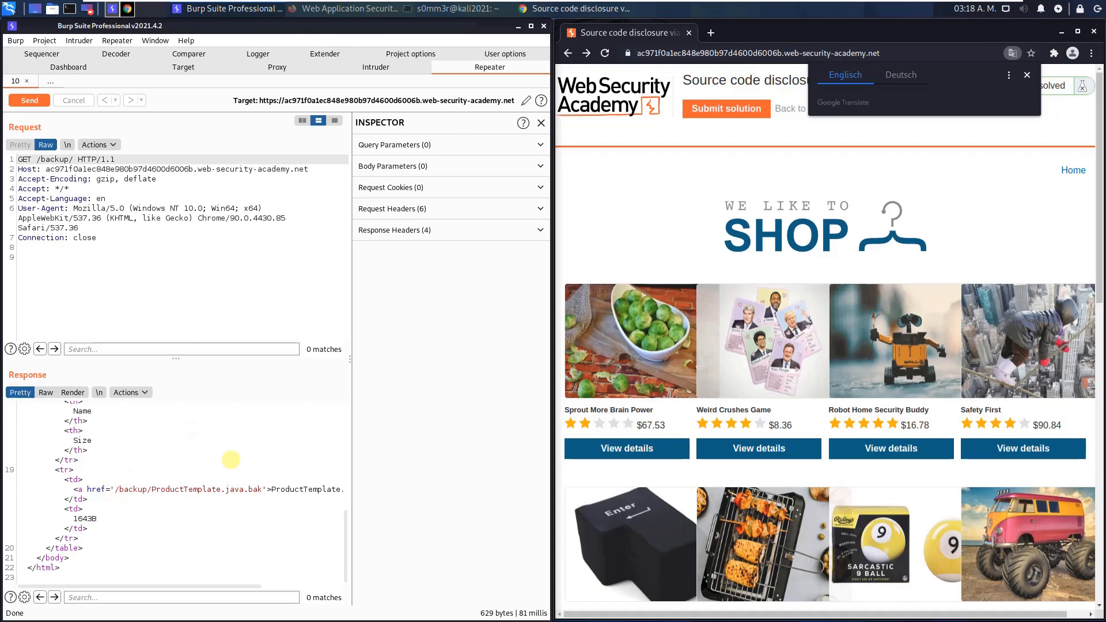
mouse_move(262, 473)
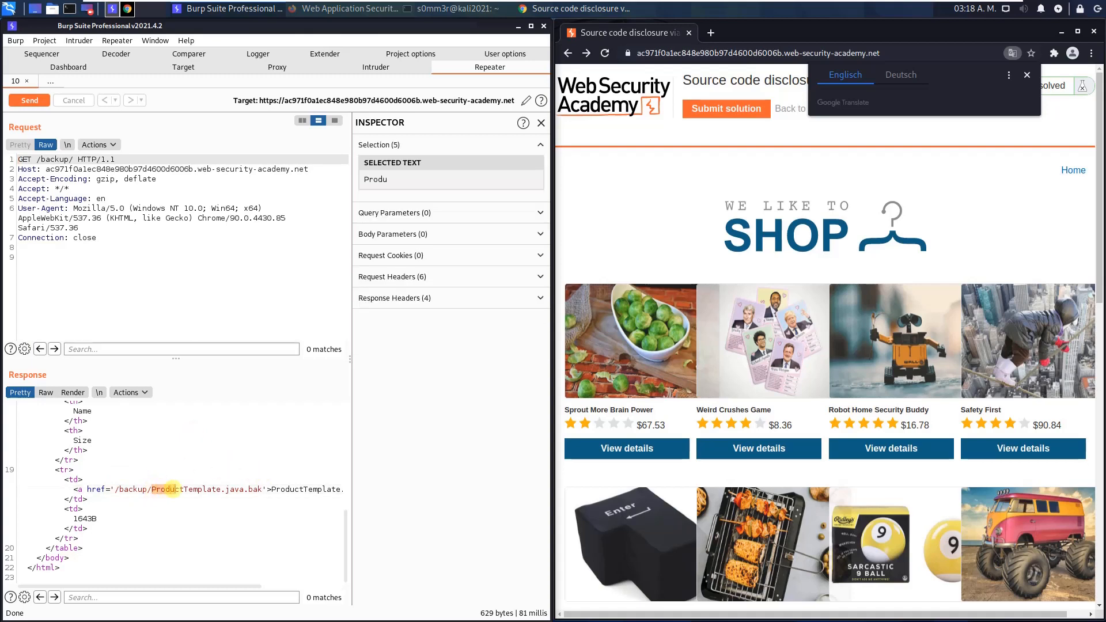
Copy the file name and retarget the request to /backup/ProductTemplate.java.bak
left_click_drag(161, 489, 258, 490)
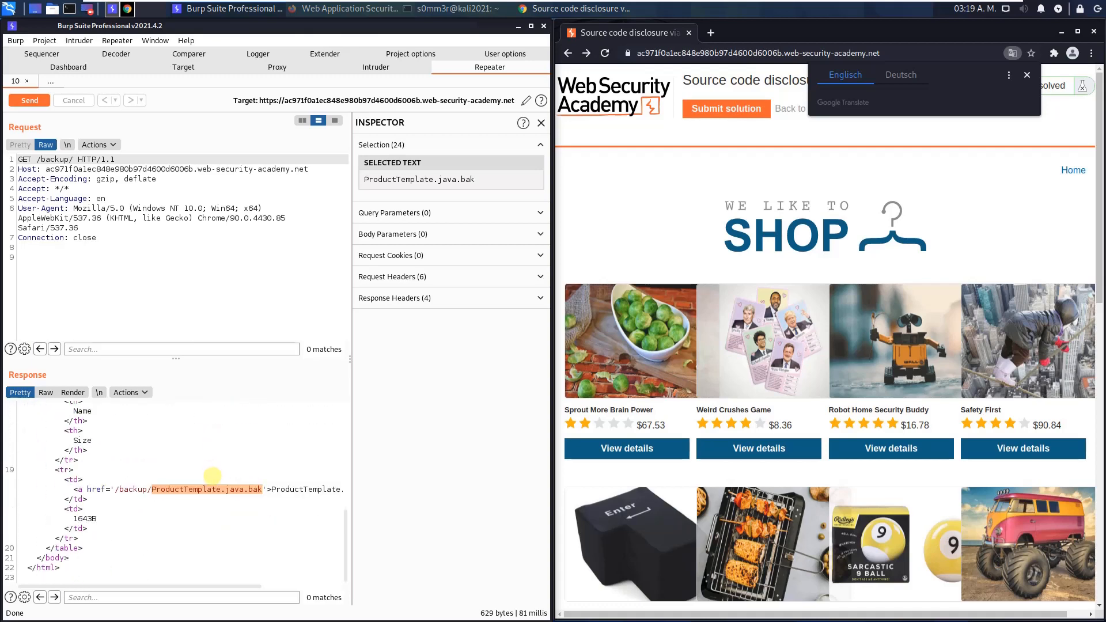
right_click(211, 489)
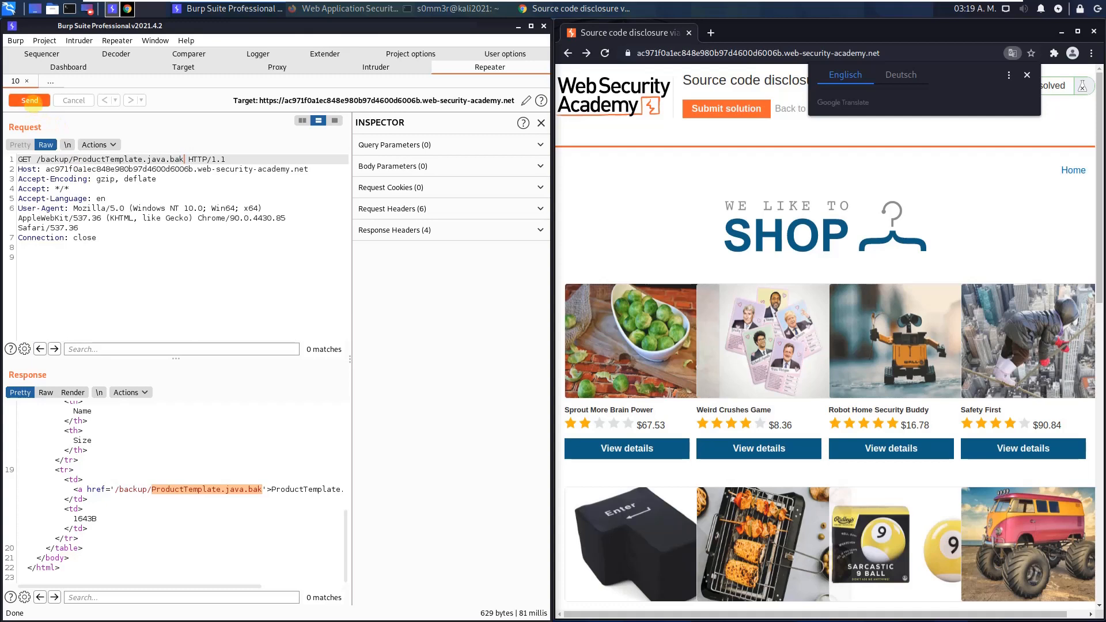
Fetch ProductTemplate.java.bak and copy the hard-coded postgres password from the ConnectionBuilder code
left_click(30, 99)
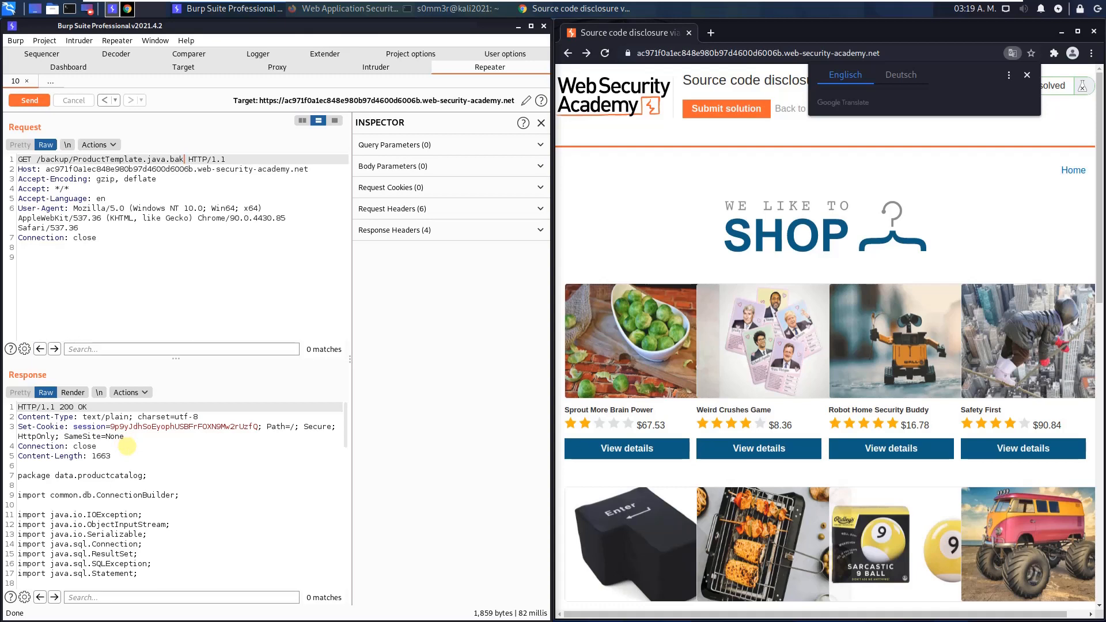
scroll("down", 3)
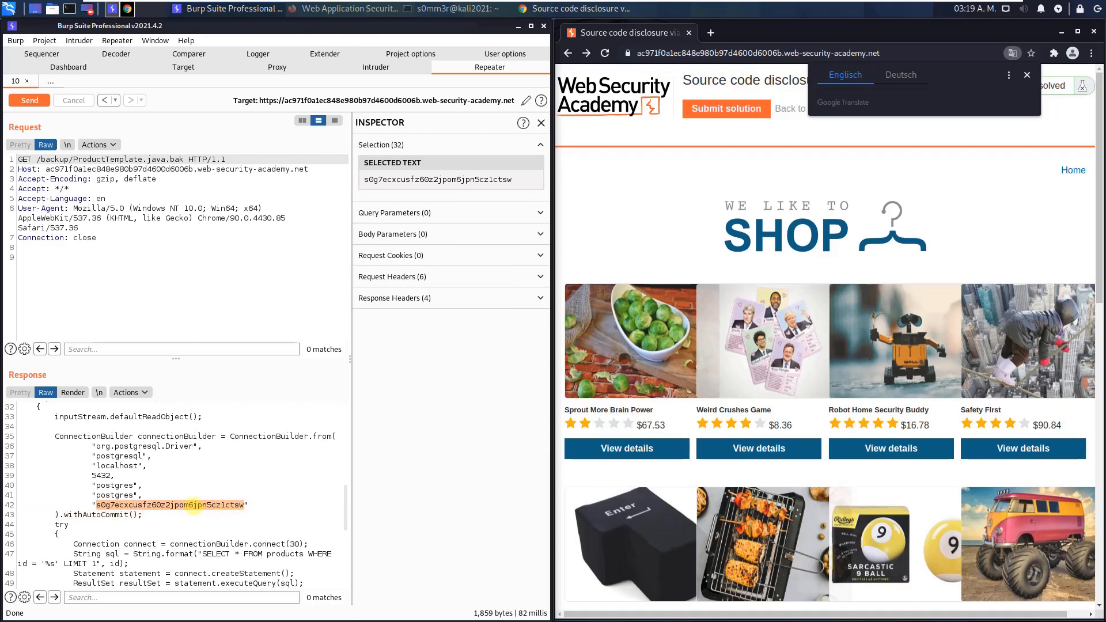
right_click(170, 506)
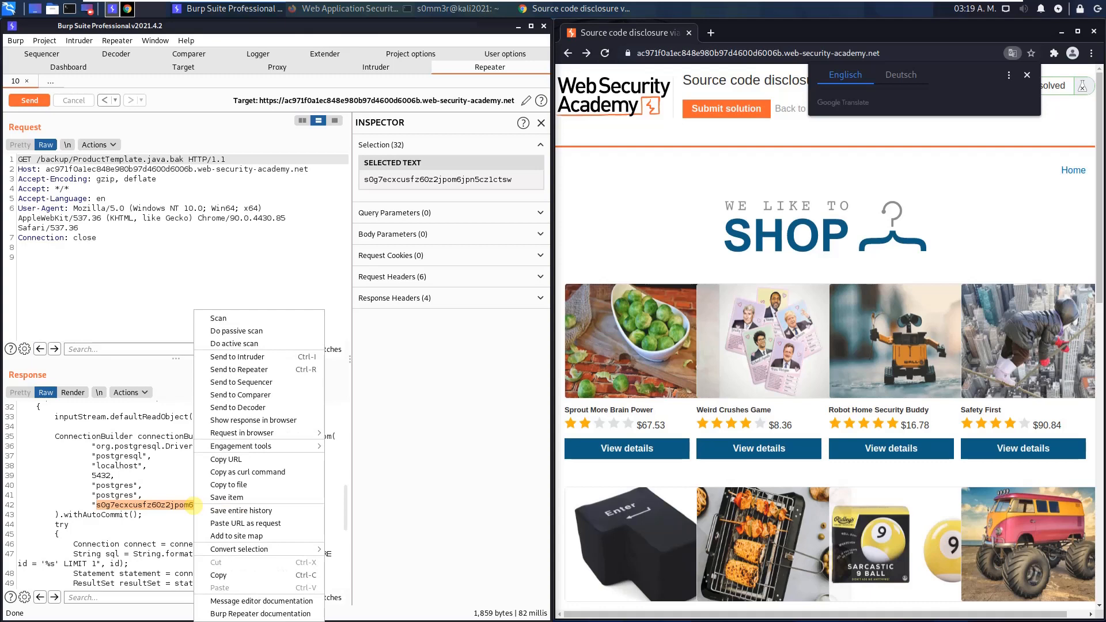
mouse_move(226, 576)
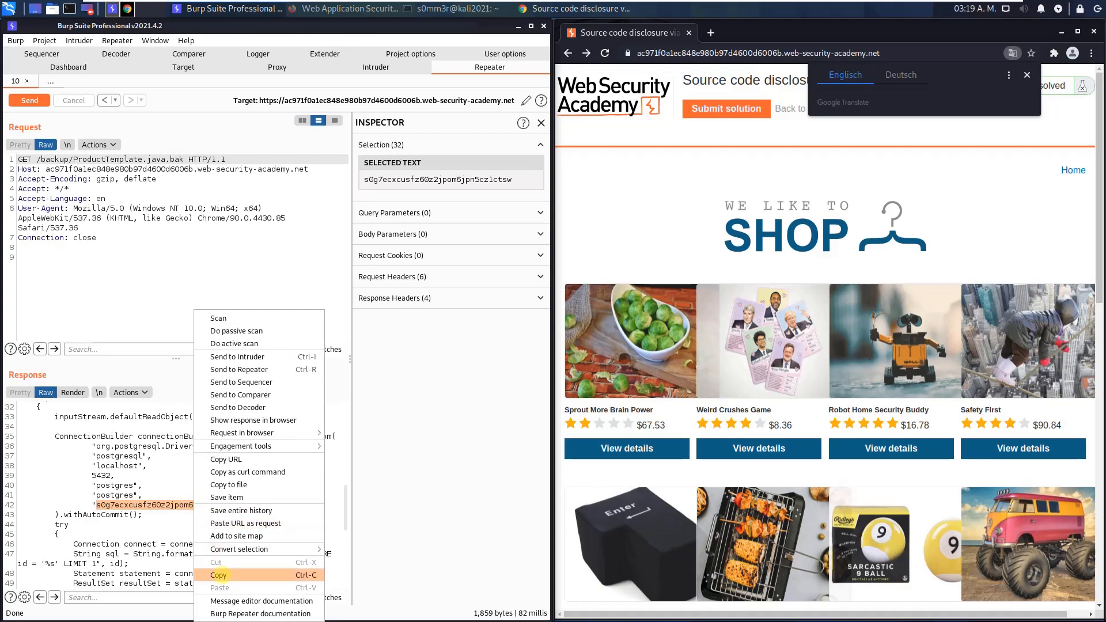
left_click(220, 575)
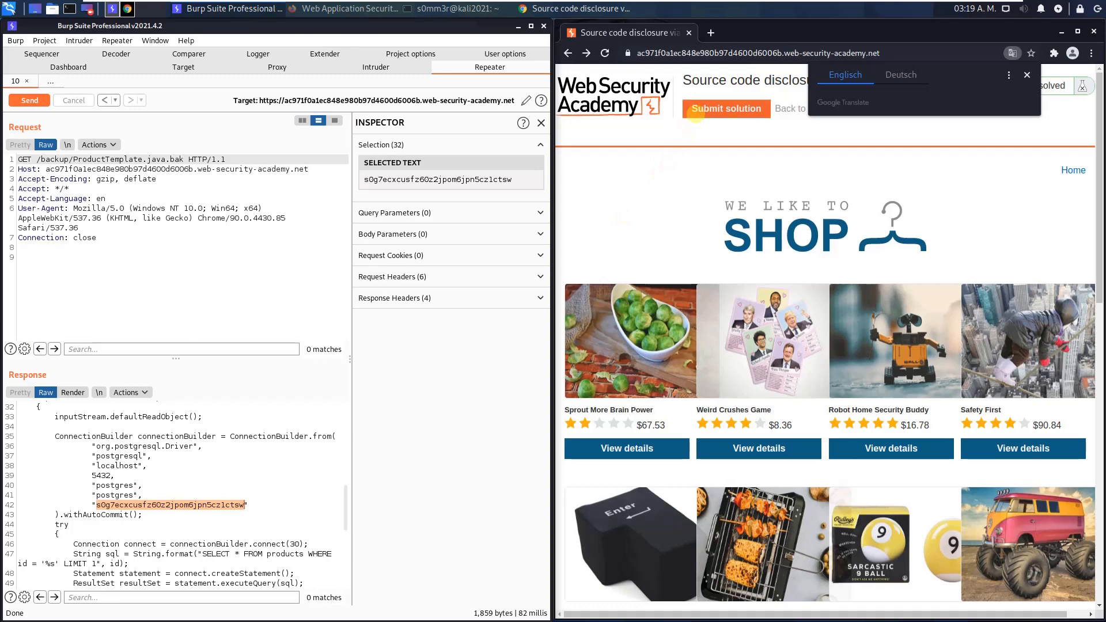
left_click(726, 109)
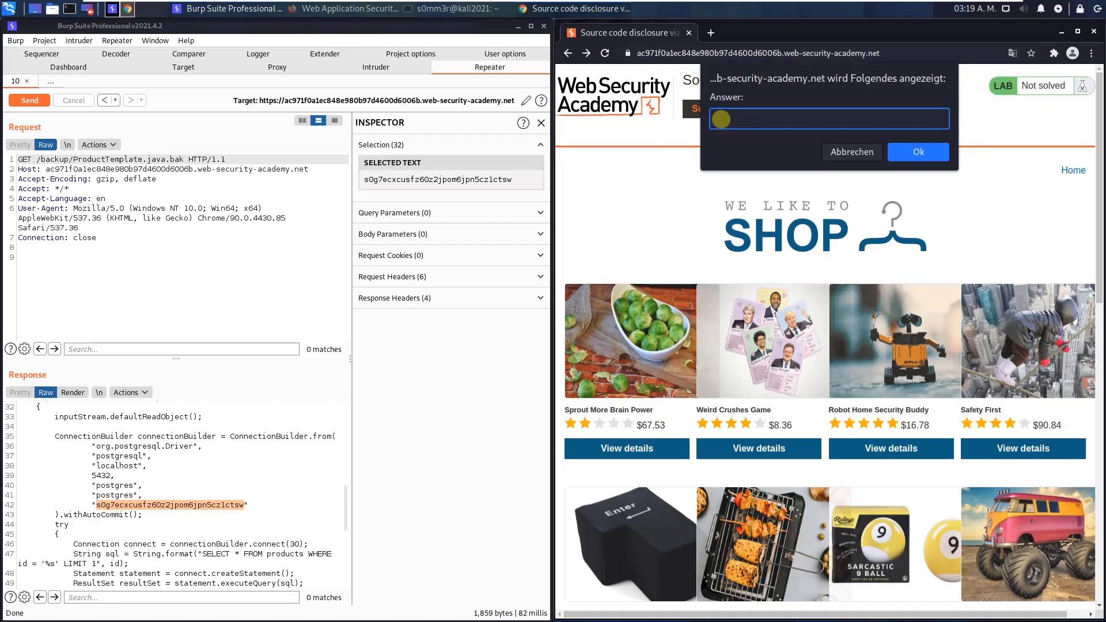
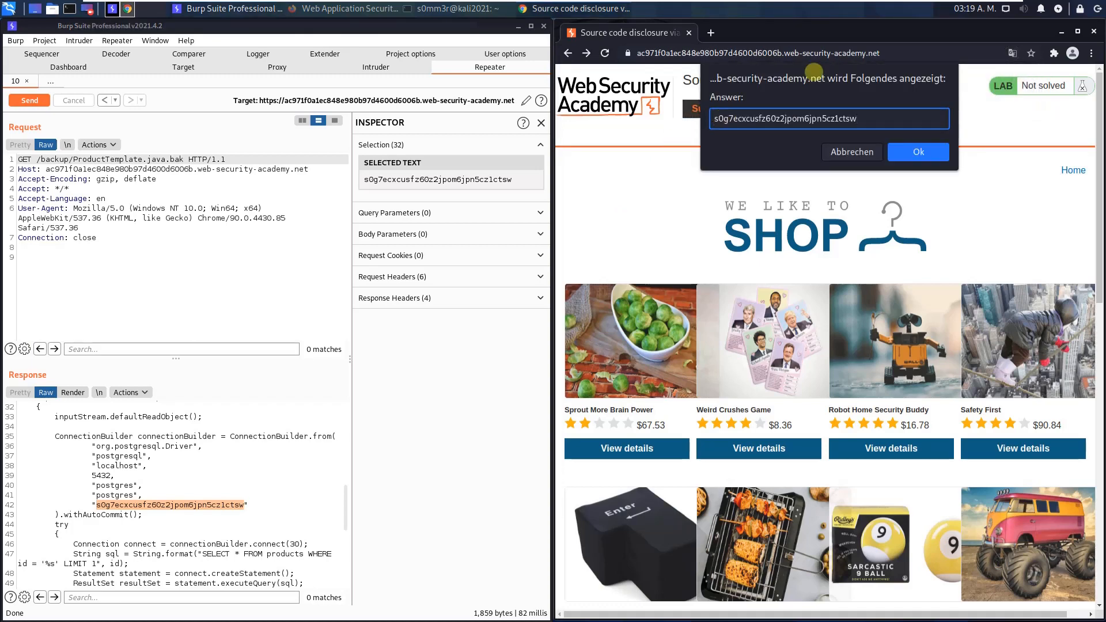
left_click(918, 151)
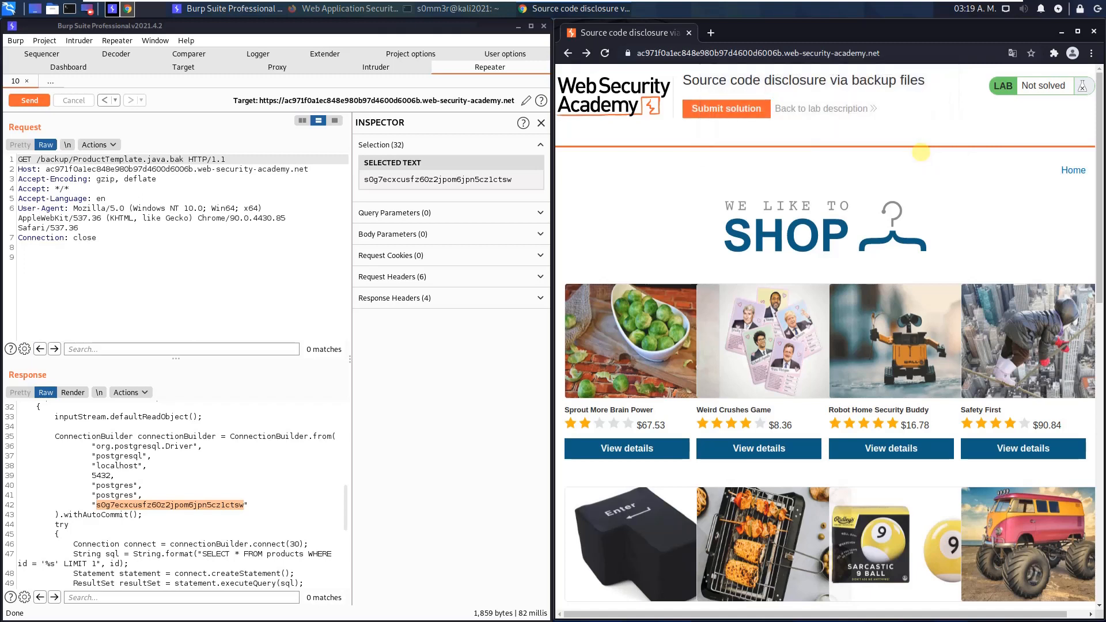
left_click(726, 109)
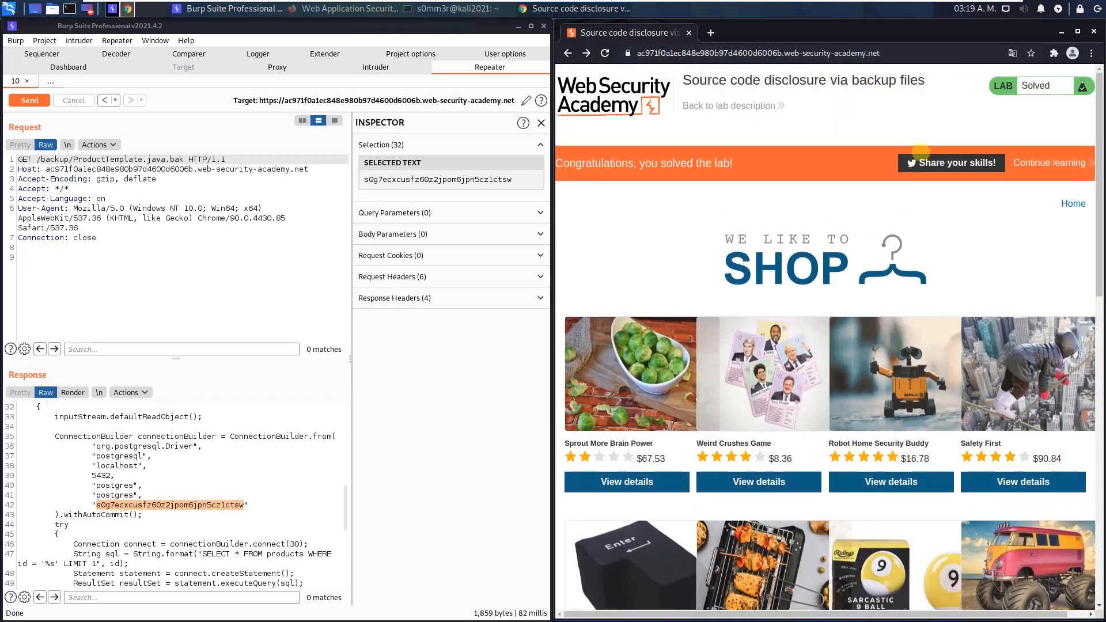